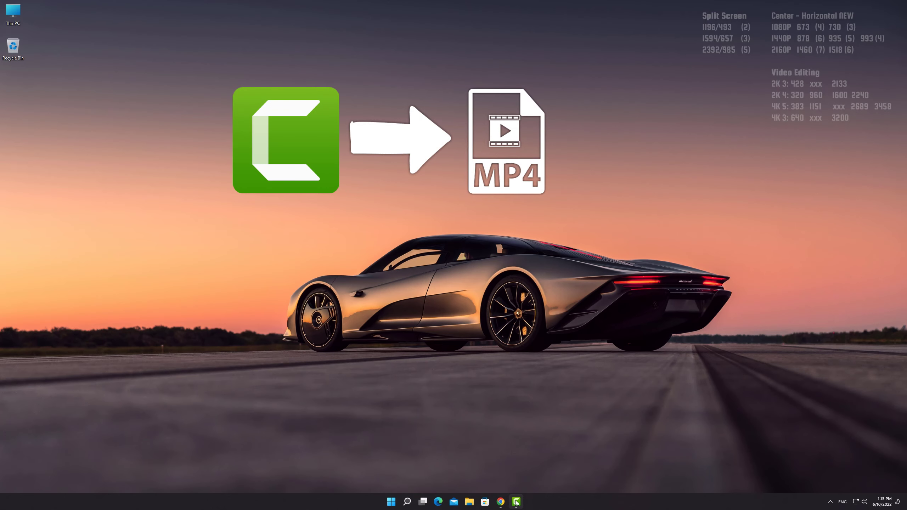
# Bring the Camtasia window with the PremierePro.tscproj project to the front from the taskbar
pyautogui.click(516, 502)
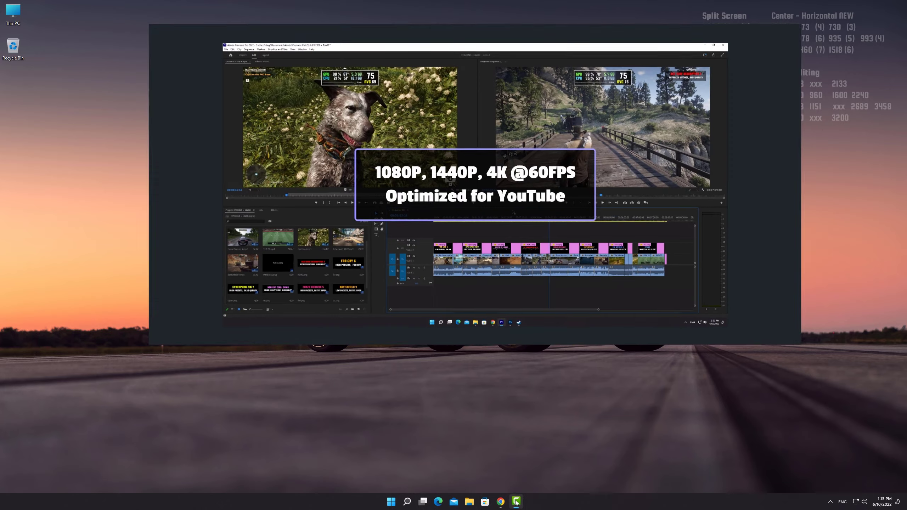
pyautogui.click(515, 501)
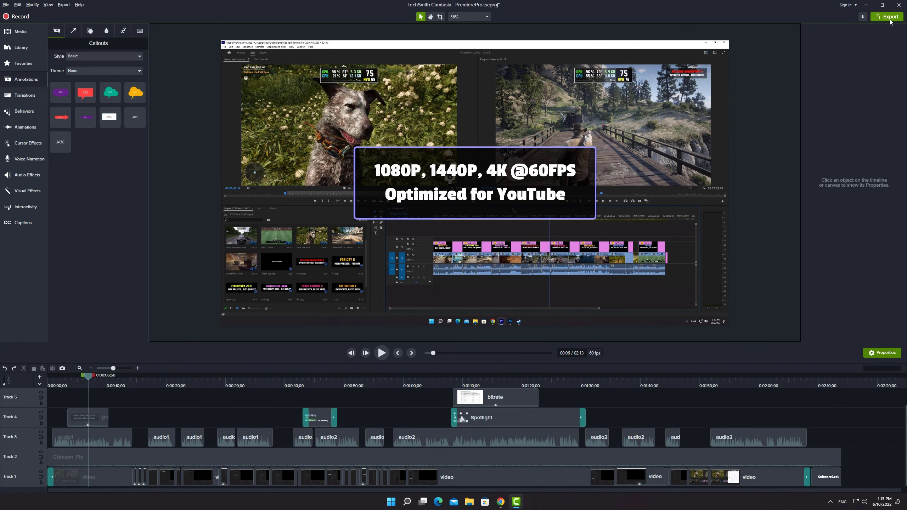
# Start a custom MP4 - Smart Player export with the player controller turned off
pyautogui.click(890, 16)
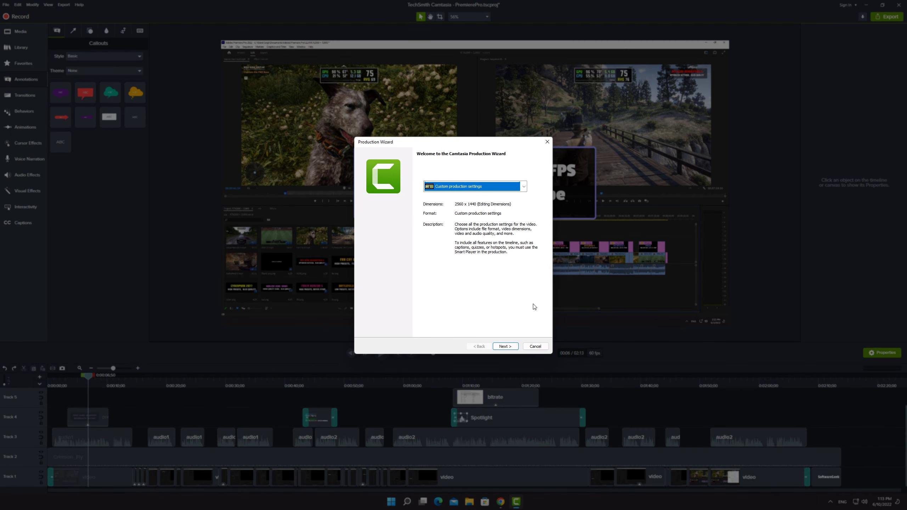
pyautogui.click(504, 346)
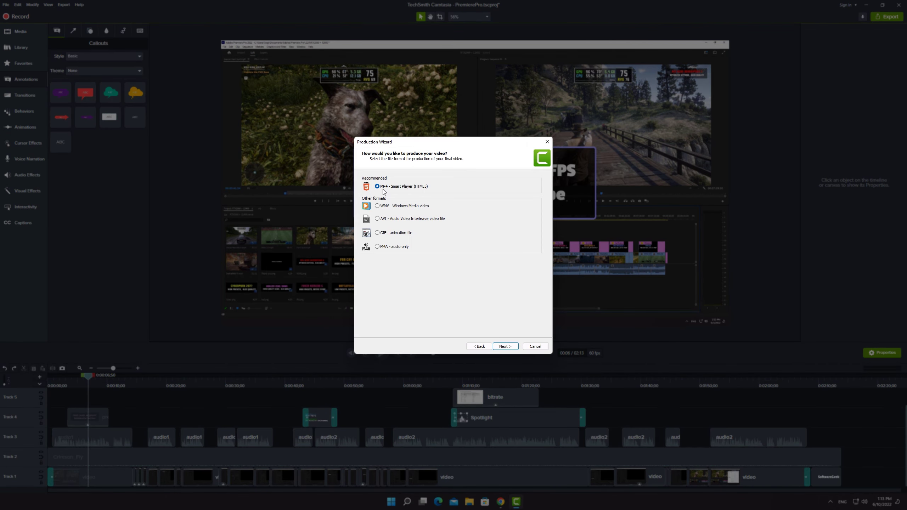
pyautogui.moveTo(483, 282)
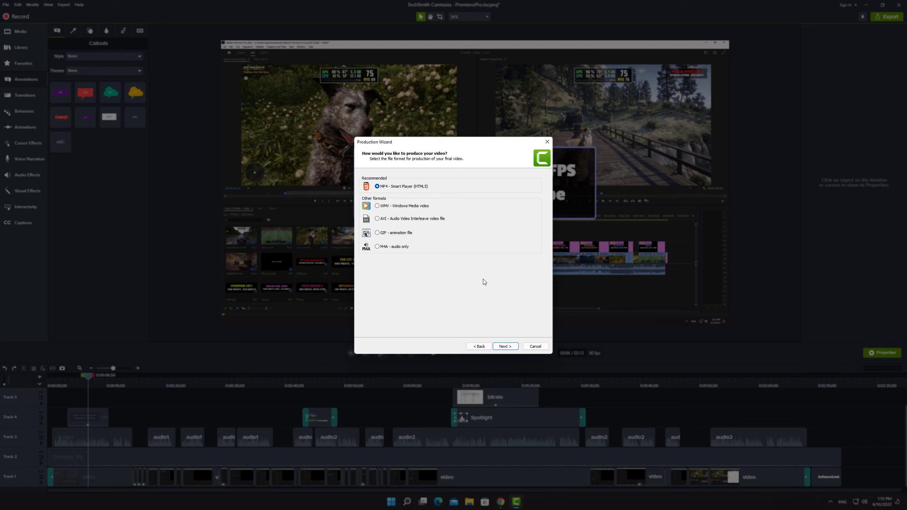
pyautogui.click(505, 345)
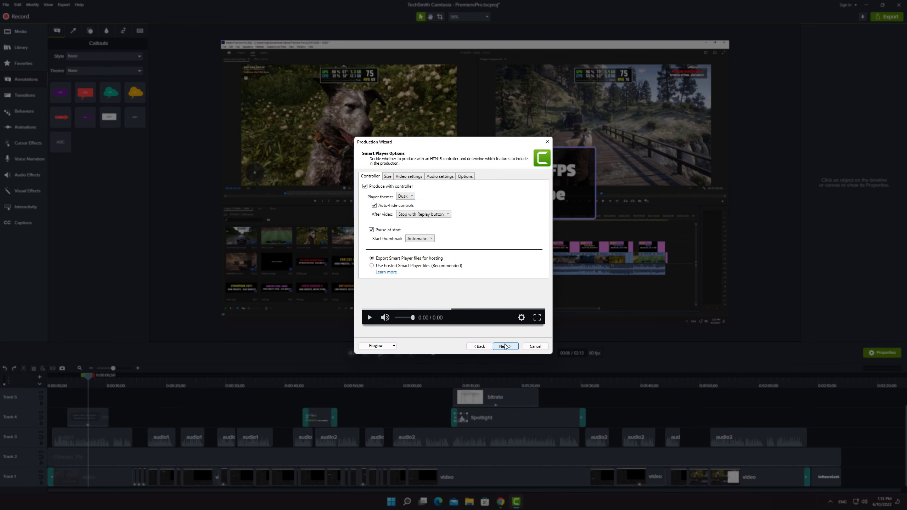
pyautogui.click(365, 187)
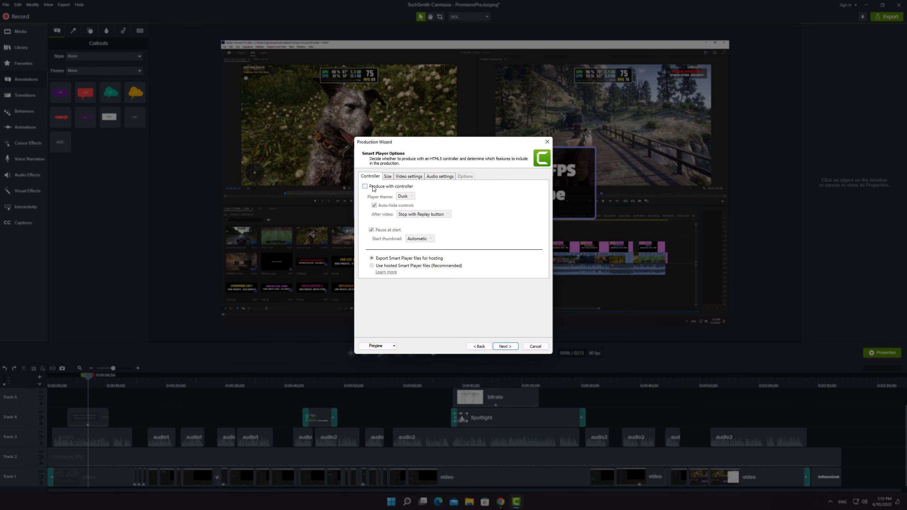
pyautogui.click(388, 177)
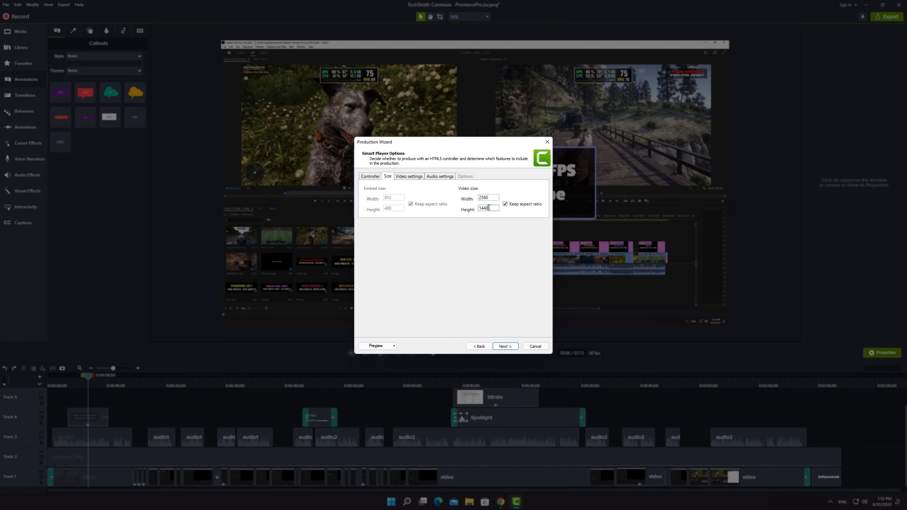
# Set video encoding to 60 fps, High H.264 profile, Auto level and NTSC colour mode
pyautogui.click(408, 176)
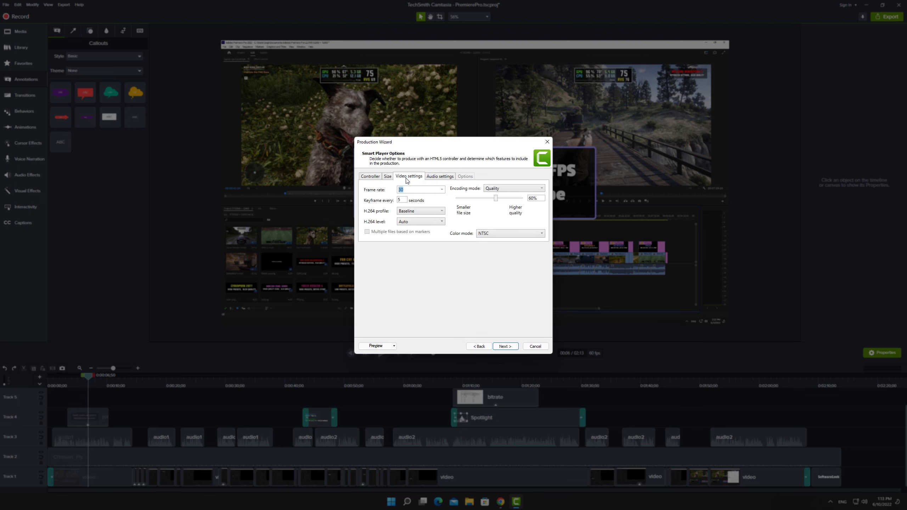
pyautogui.click(441, 189)
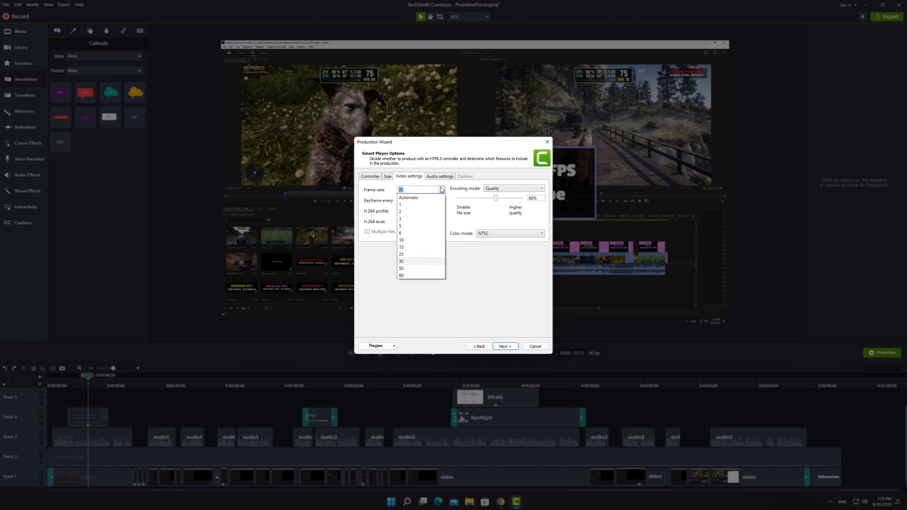
pyautogui.moveTo(420, 276)
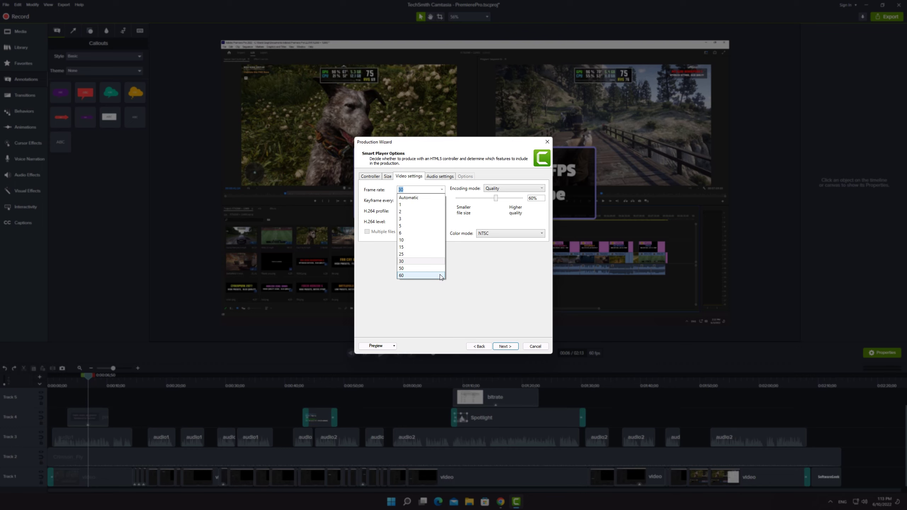
pyautogui.click(401, 276)
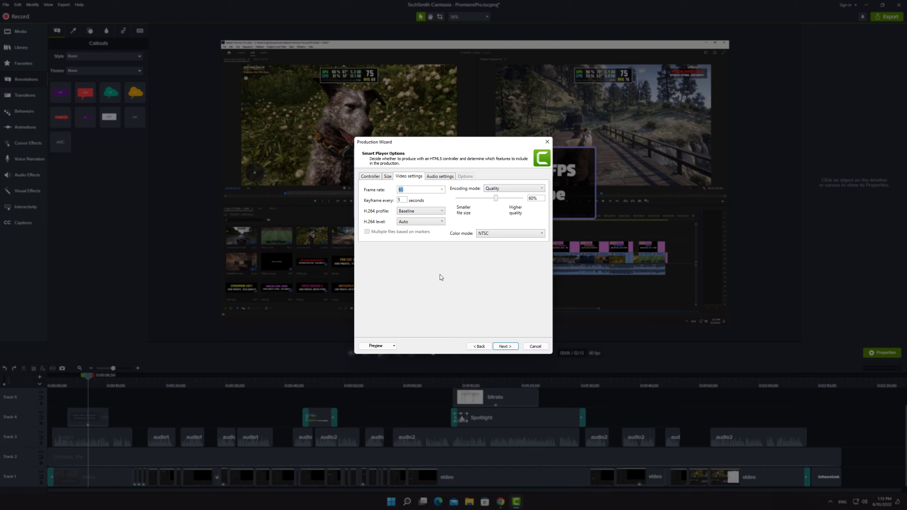
pyautogui.moveTo(401, 206)
pyautogui.write('1')
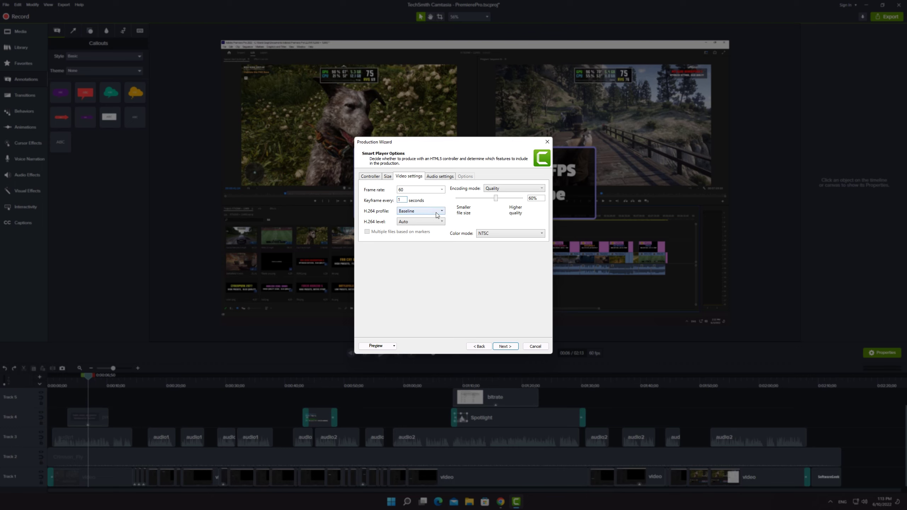
pyautogui.click(420, 210)
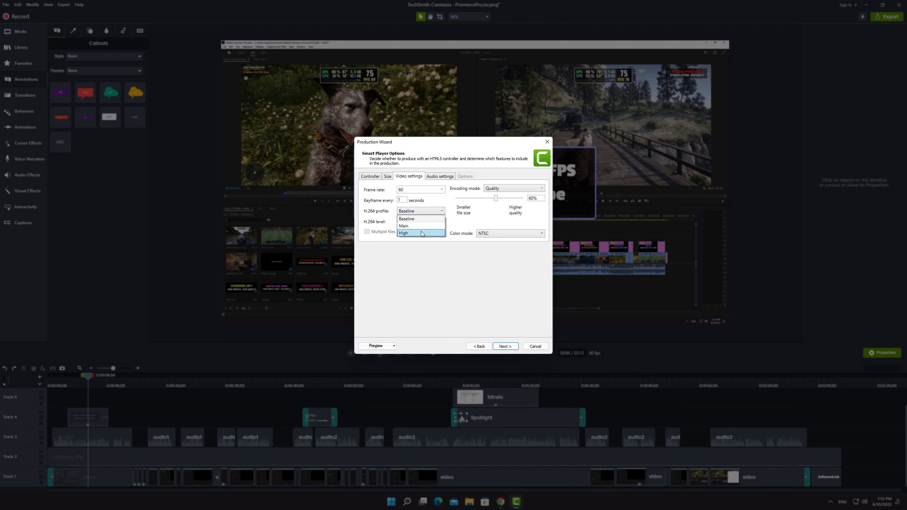
pyautogui.click(403, 234)
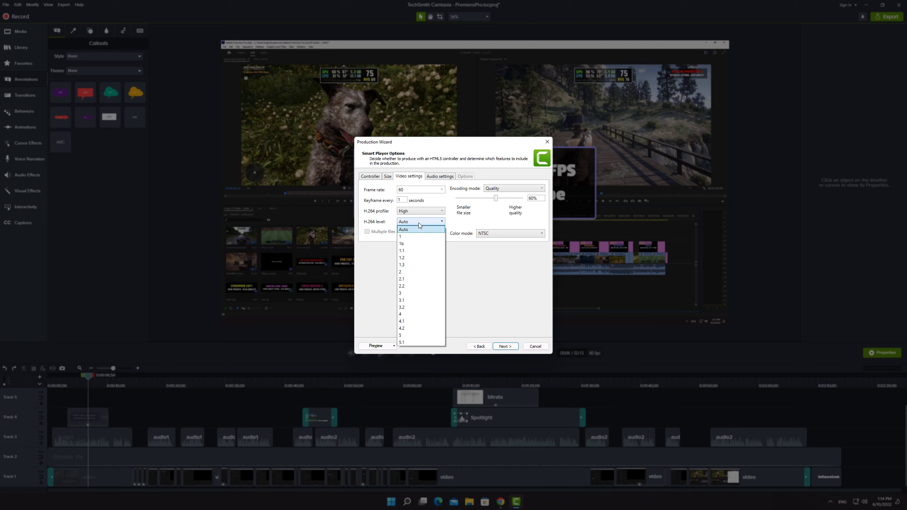
pyautogui.click(419, 229)
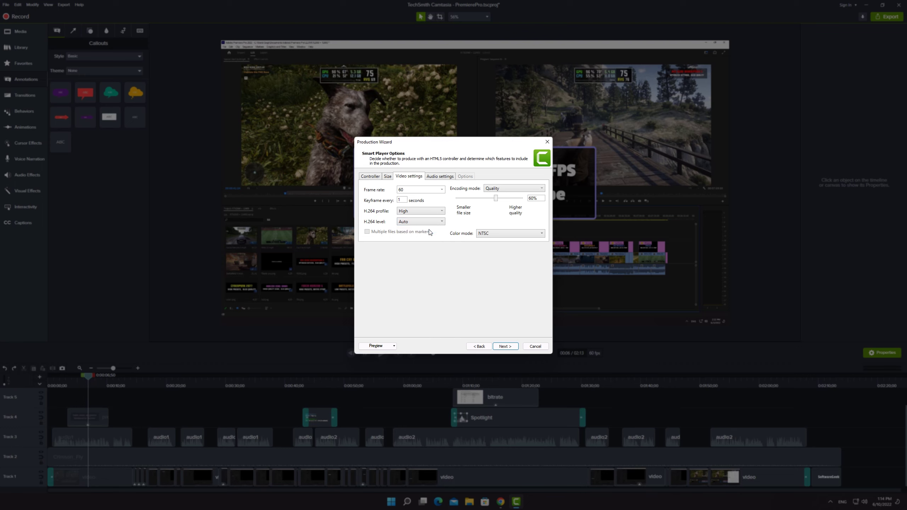
pyautogui.moveTo(467, 214)
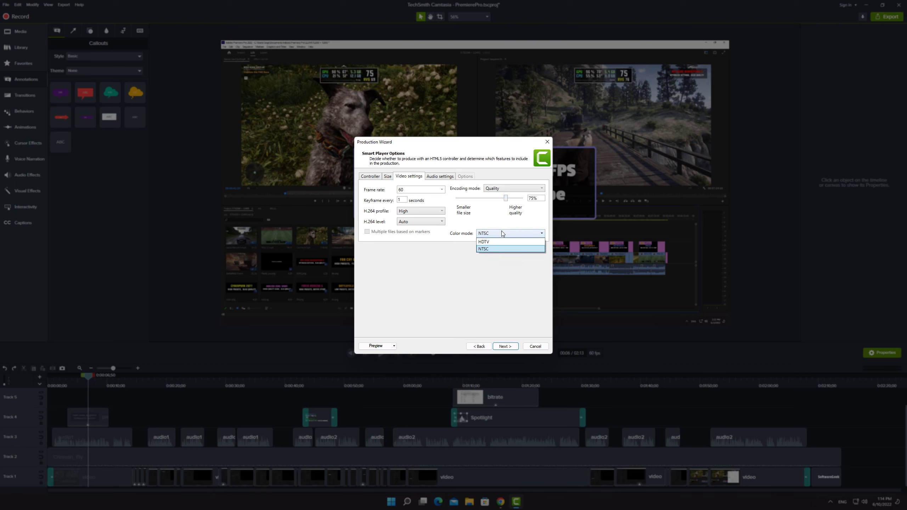
pyautogui.click(484, 248)
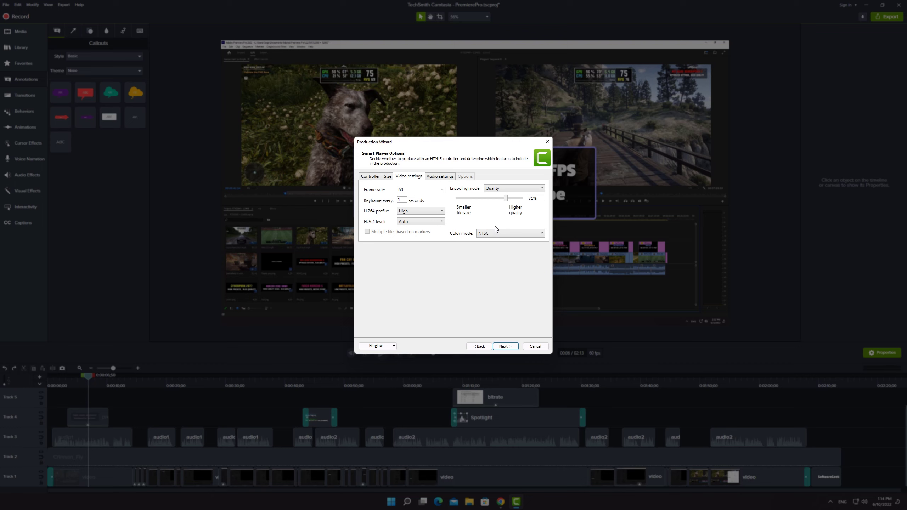
# Set the audio bit rate to 320 kbps and continue to the Video Options page
pyautogui.click(439, 176)
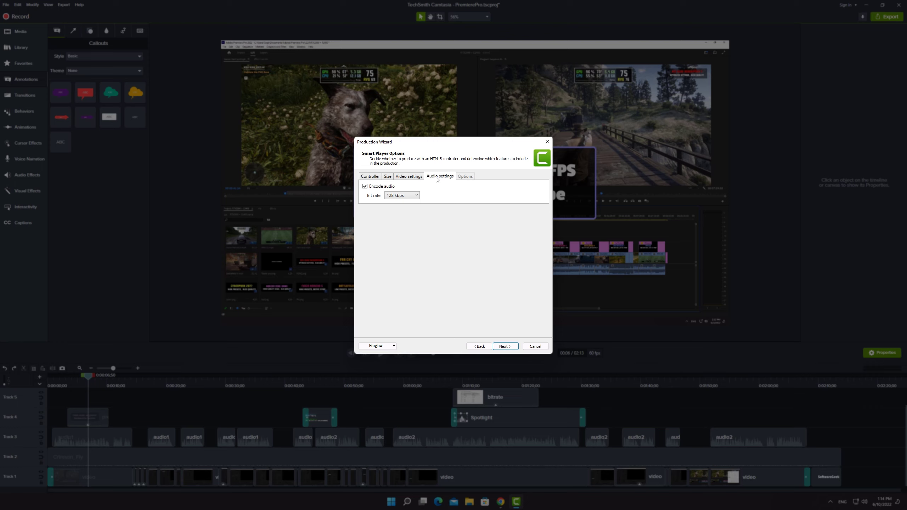
pyautogui.click(414, 195)
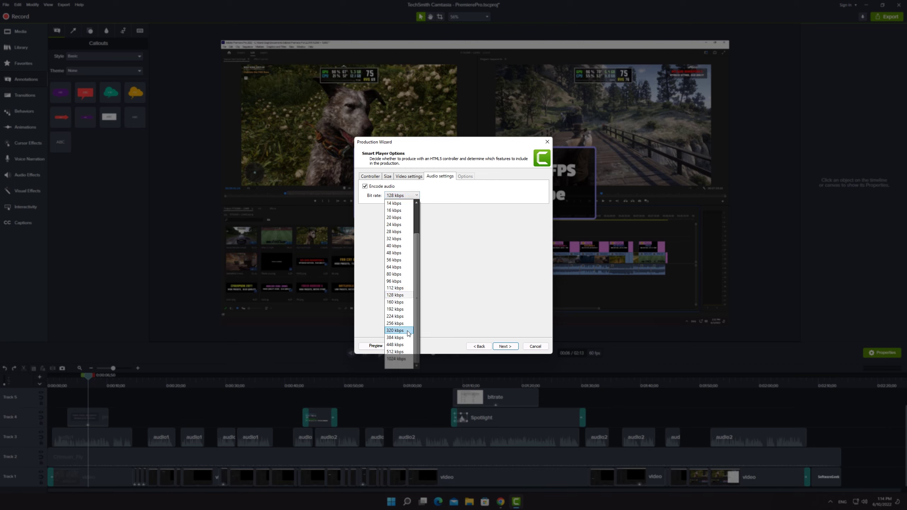
pyautogui.click(504, 346)
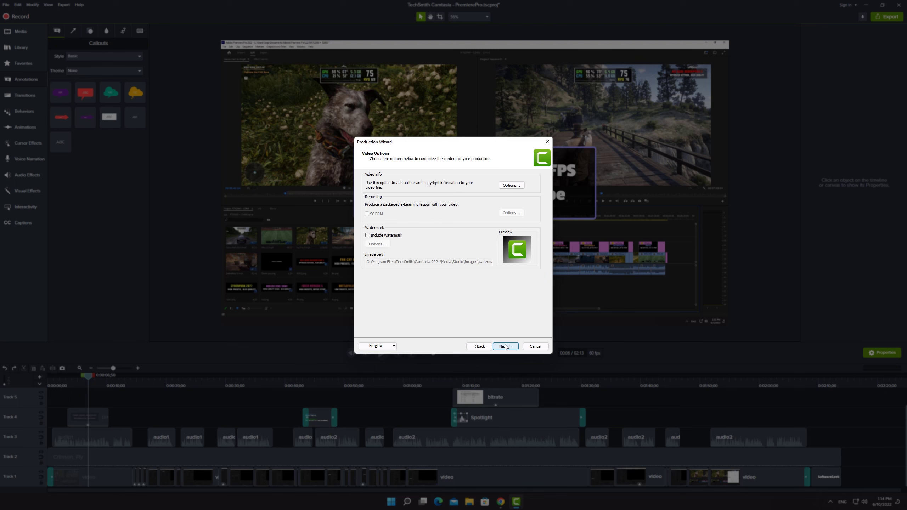
# Produce test.mp4 to the Desktop without sub-folders or playback after production
pyautogui.click(505, 346)
pyautogui.write('test')
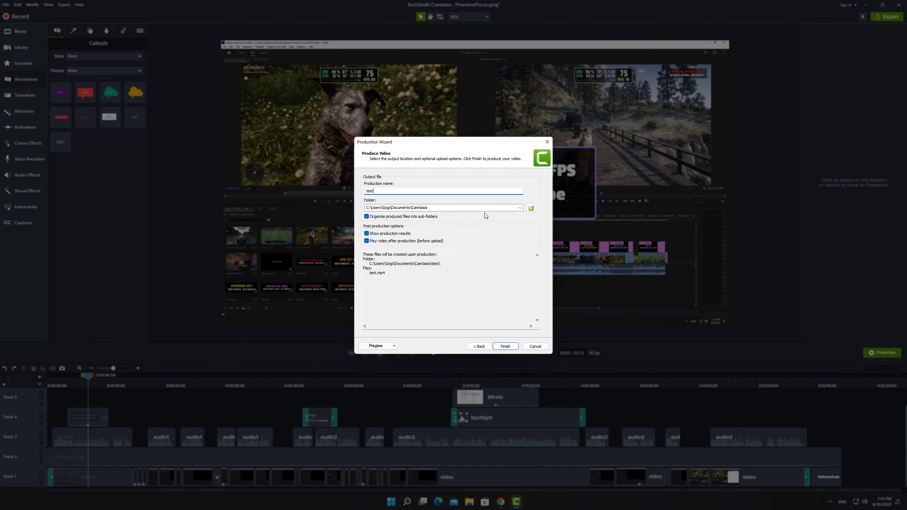
pyautogui.click(531, 208)
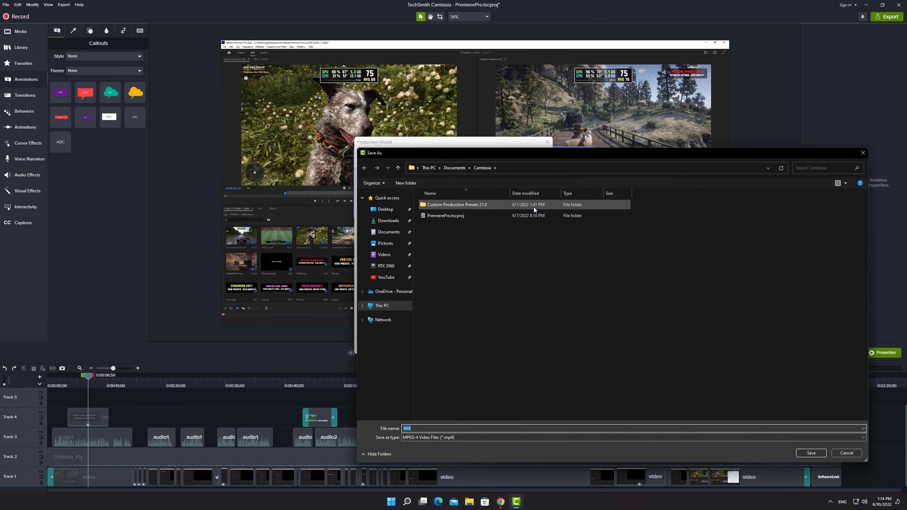
pyautogui.click(811, 453)
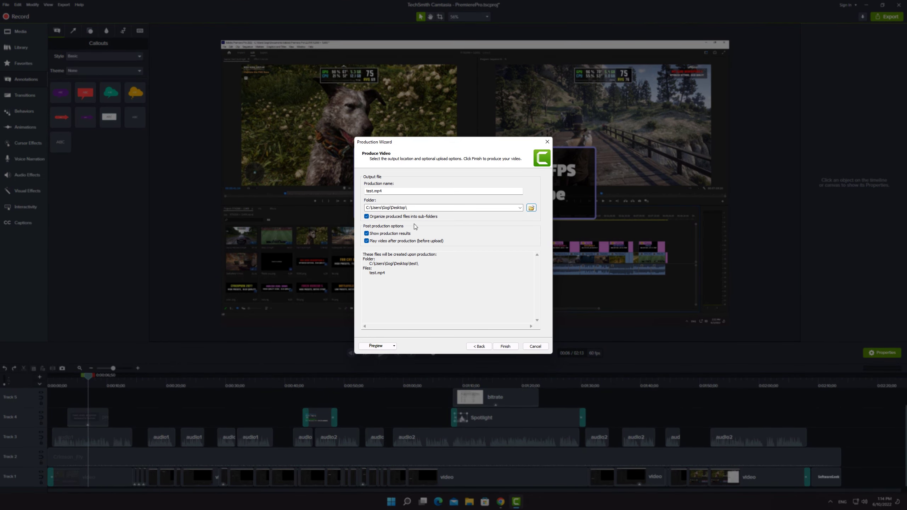
pyautogui.click(366, 216)
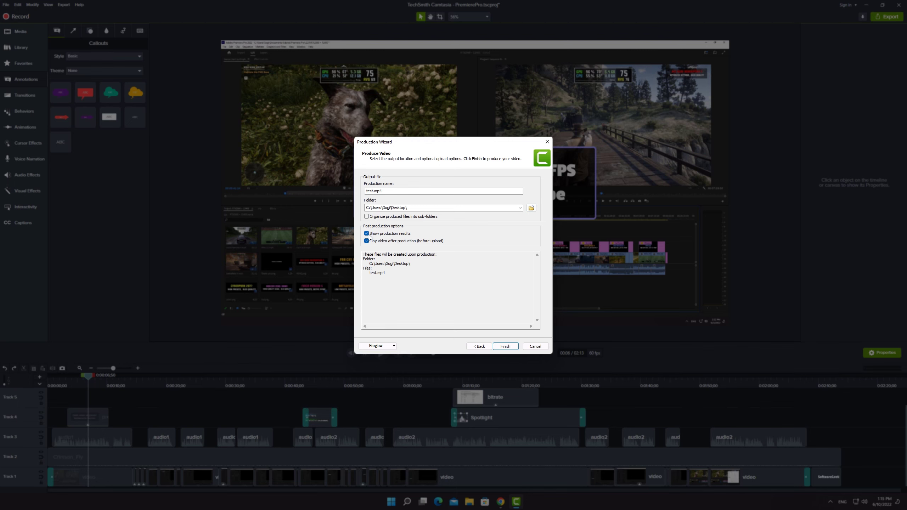
pyautogui.click(366, 241)
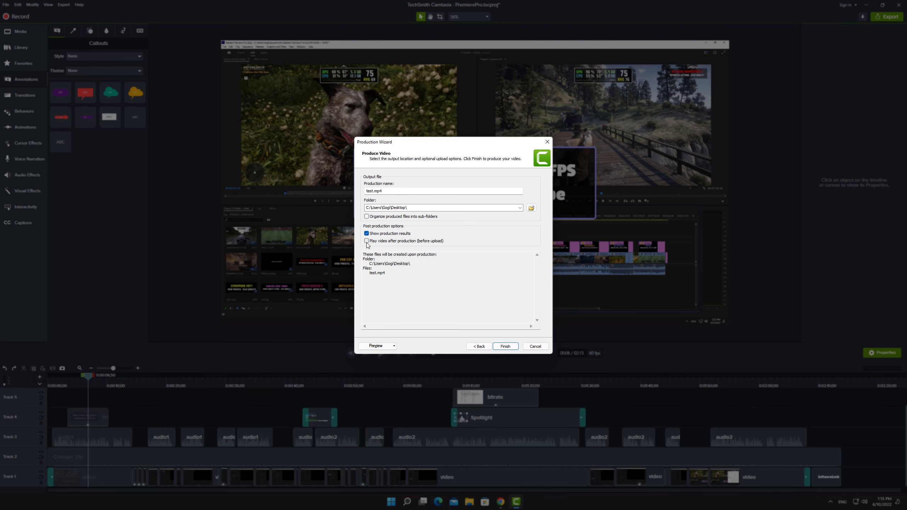
pyautogui.click(505, 346)
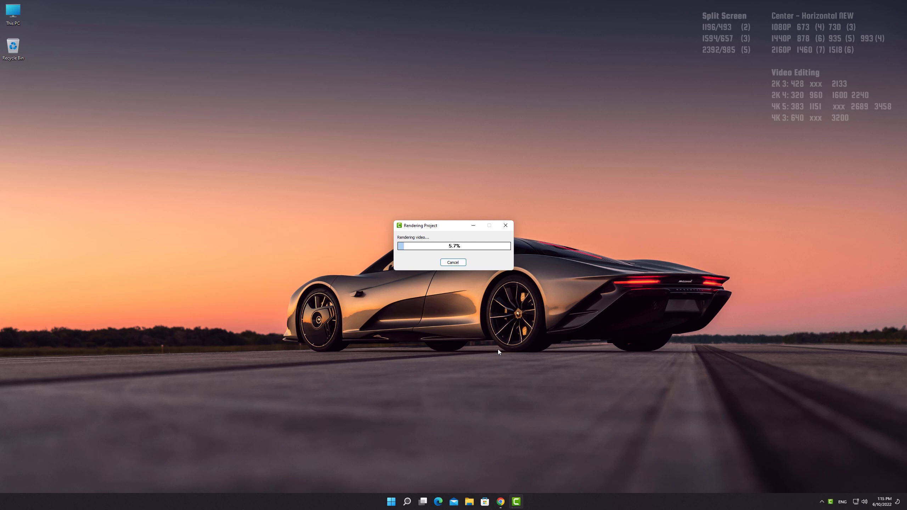
# Bring up the Windows Quick Link menu from the Start button while rendering
pyautogui.rightClick(390, 502)
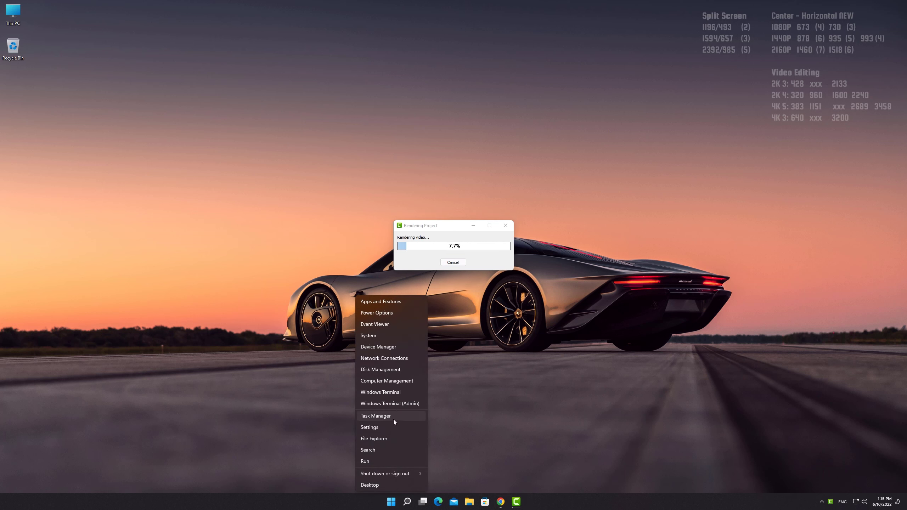
# Check CPU, memory and RTX 2060 GPU load in Task Manager during the render, then close it
pyautogui.click(376, 415)
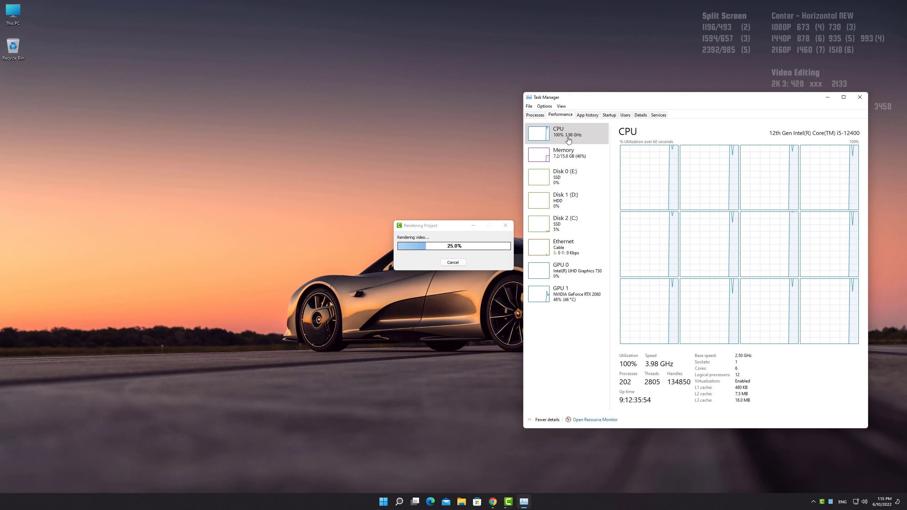
pyautogui.click(564, 153)
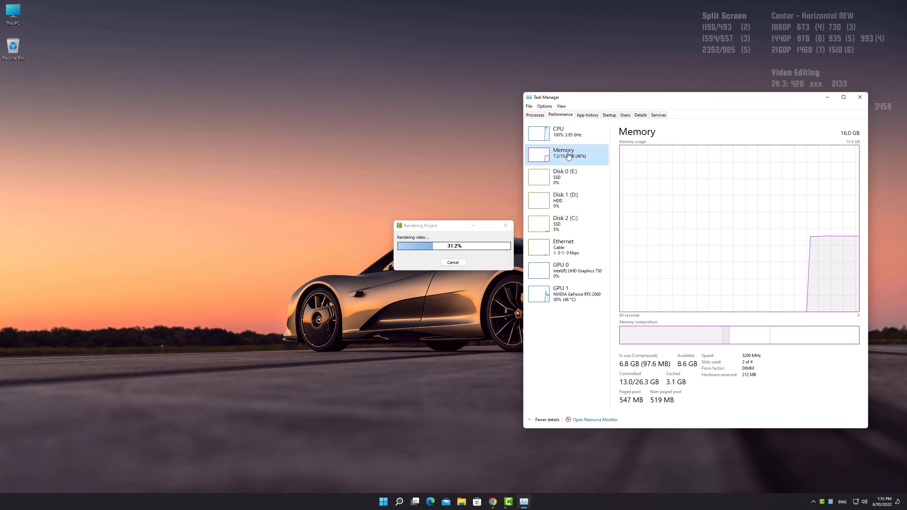
pyautogui.click(560, 294)
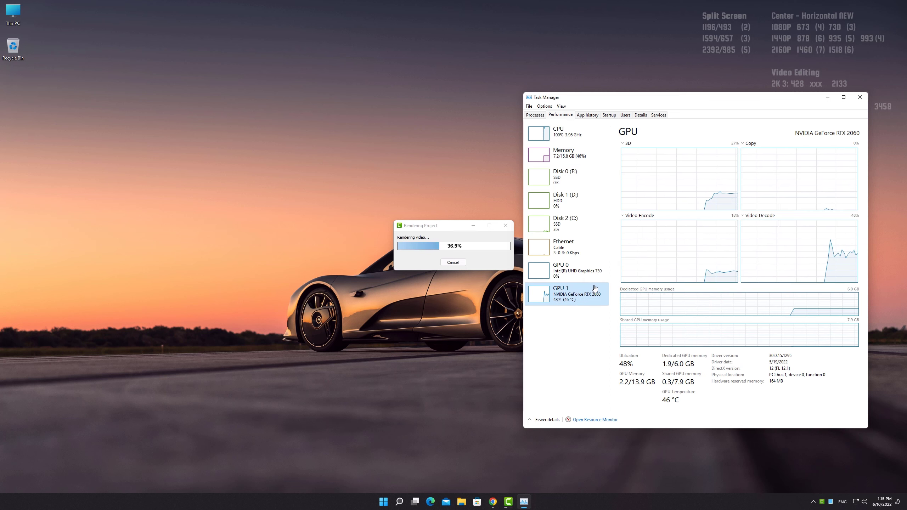
pyautogui.click(557, 130)
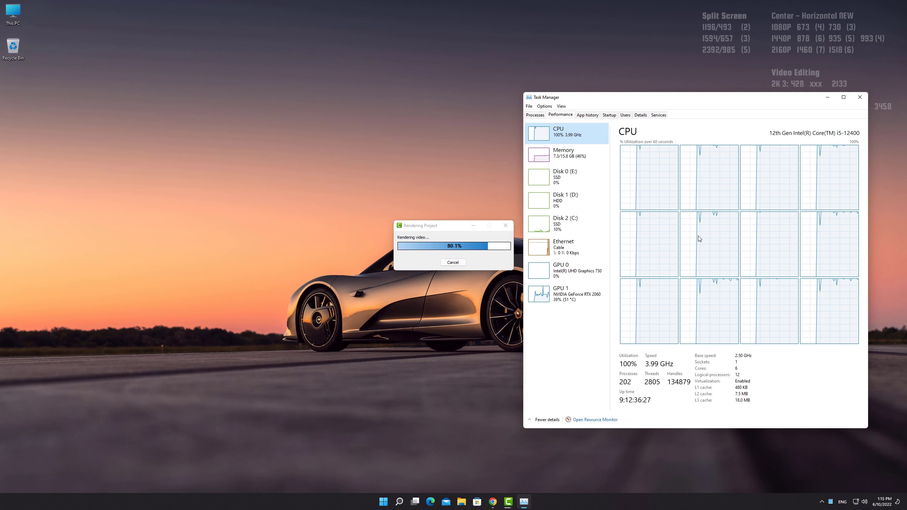
pyautogui.click(858, 97)
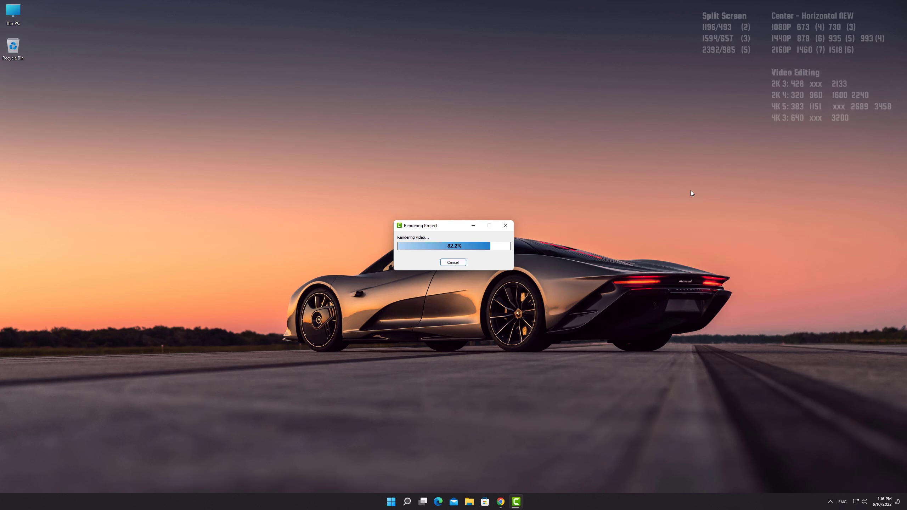